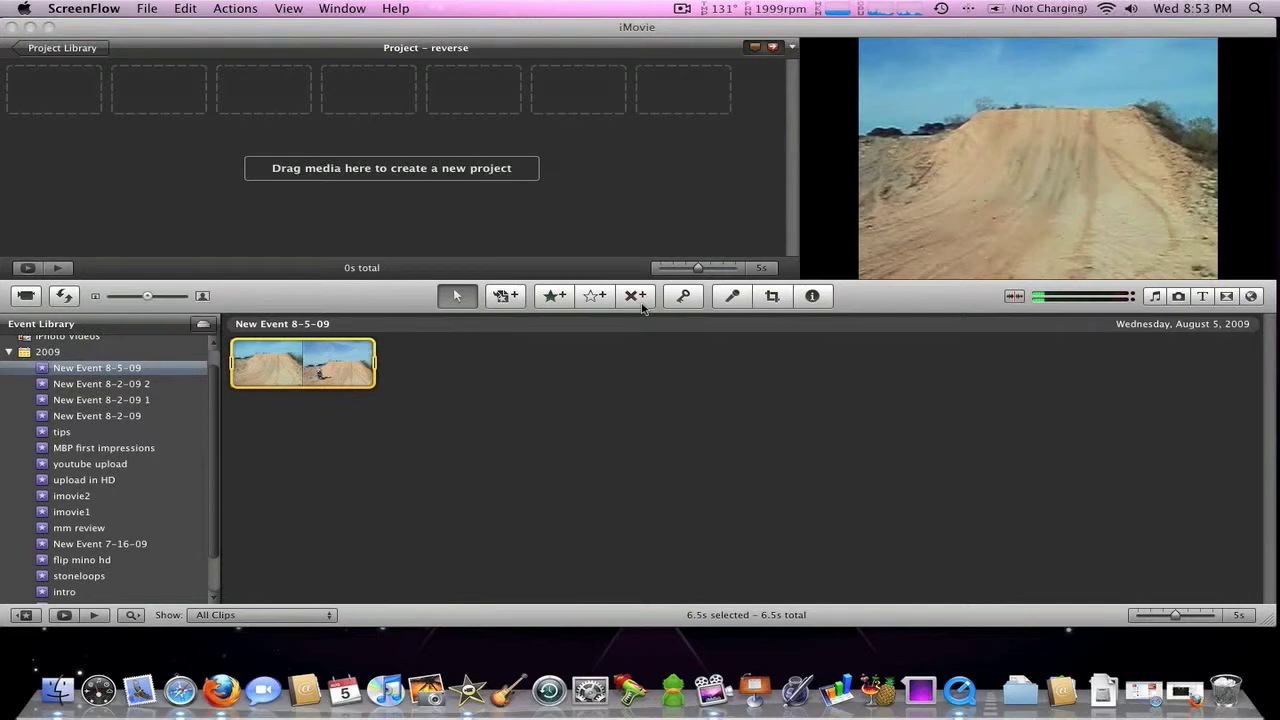
{"action": "mouse_move", "coordinate": [304, 430]}
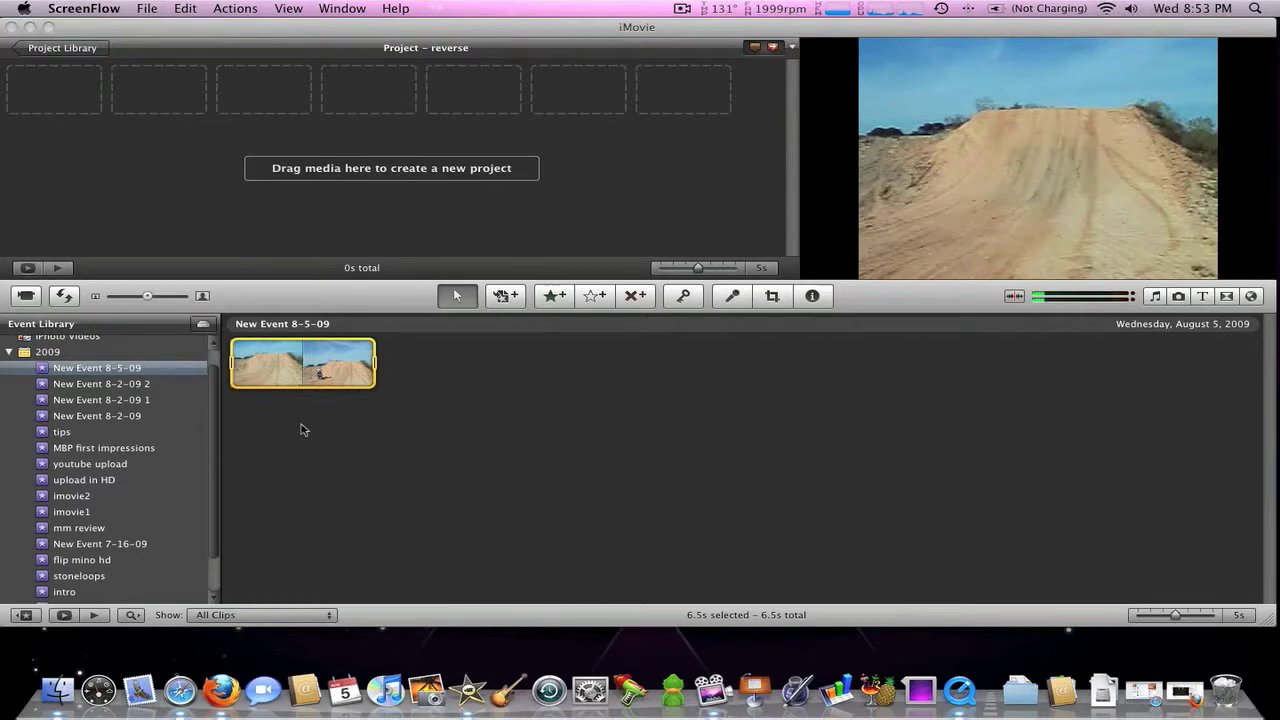
{"action": "mouse_move", "coordinate": [276, 384]}
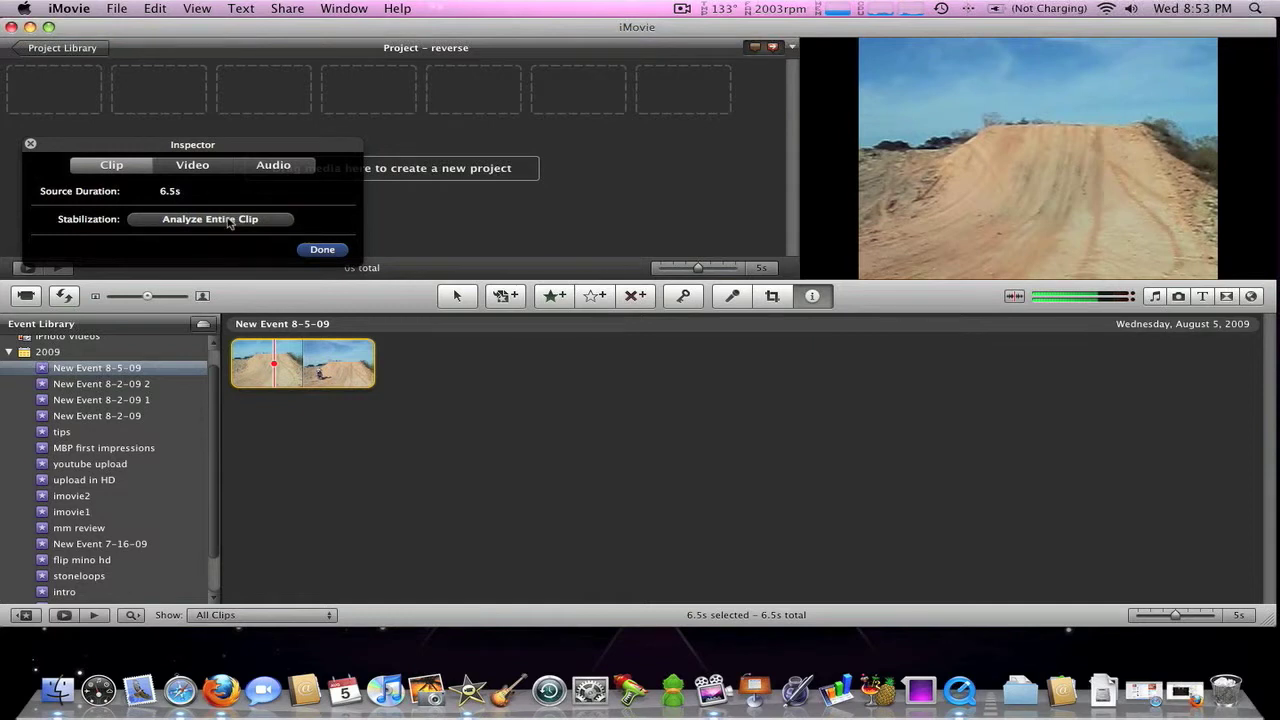
Step: Dismiss the clip Inspector so the dirt-bike jump clip can be placed in the project
{"action": "left_click", "coordinate": [210, 218]}
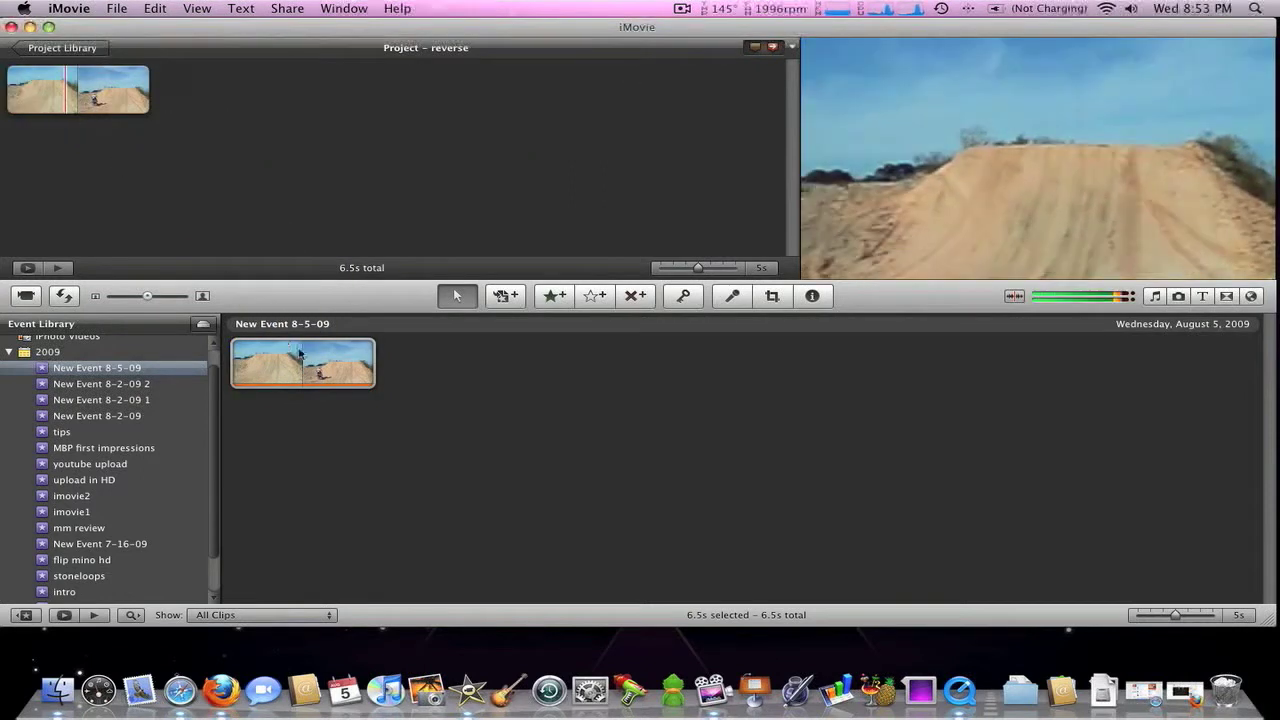
Step: Drag a second copy of the jump clip from the Event into the project after the first clip
{"action": "left_click", "coordinate": [302, 362]}
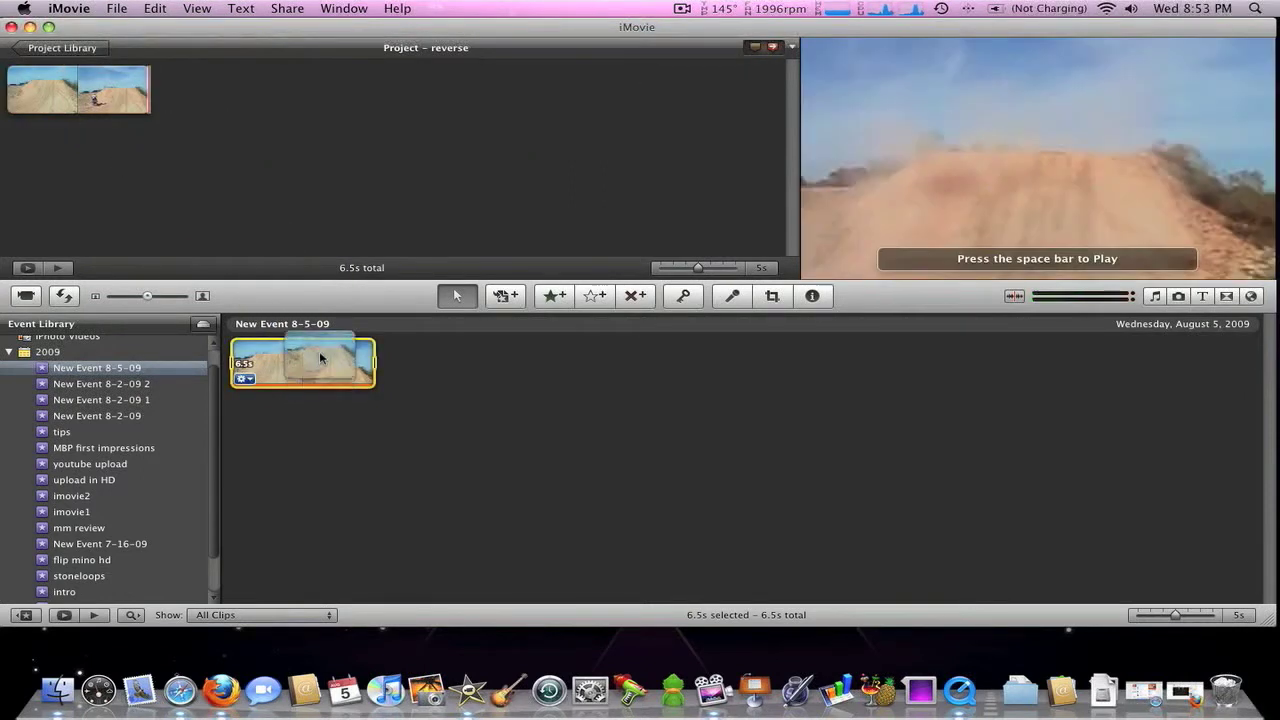
{"action": "left_click_drag", "start_coordinate": [300, 362], "coordinate": [302, 112]}
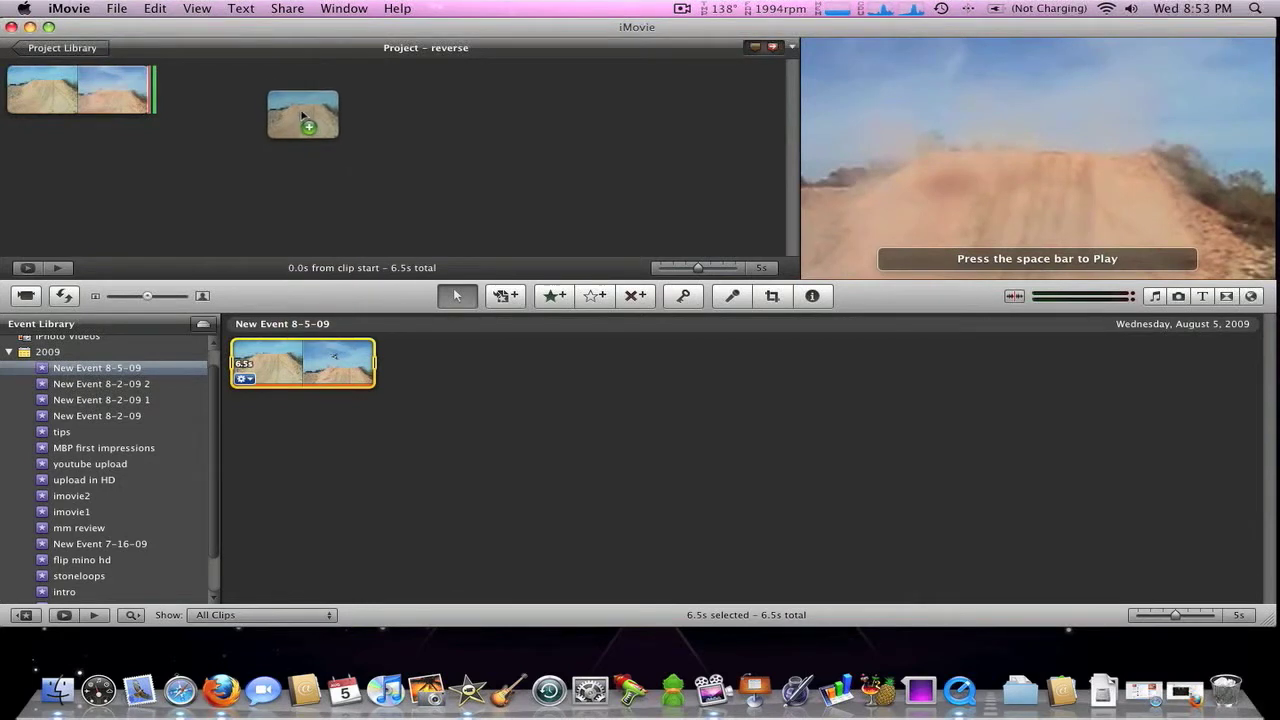
{"action": "left_click_drag", "start_coordinate": [302, 112], "coordinate": [232, 88]}
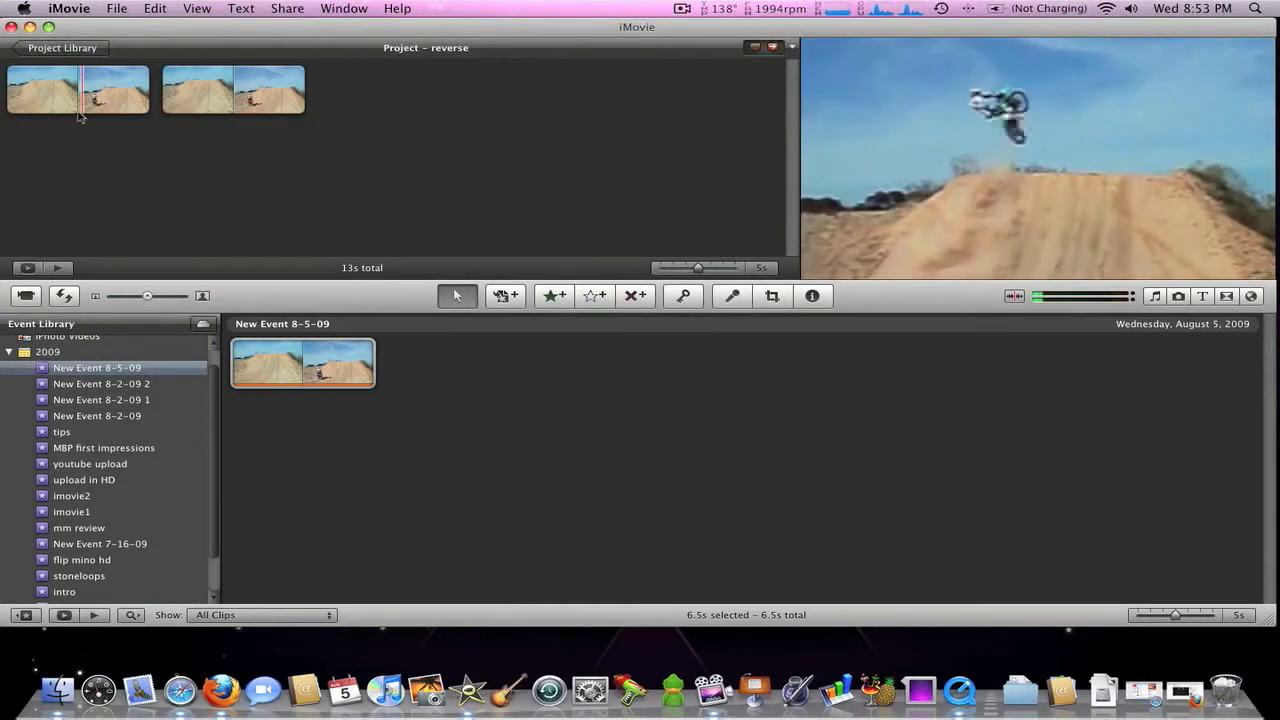
Step: Select the second project clip and choose Clip Adjustments from its gear action menu
{"action": "left_click", "coordinate": [232, 90]}
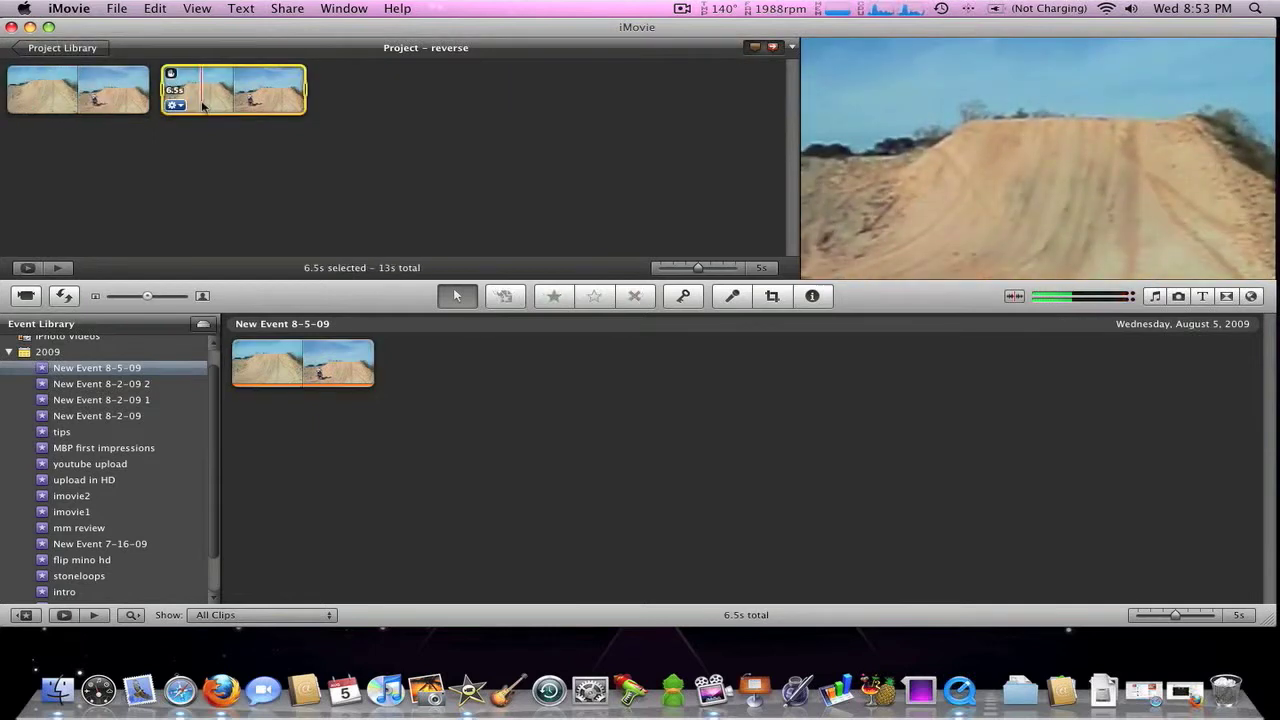
{"action": "left_click", "coordinate": [176, 104]}
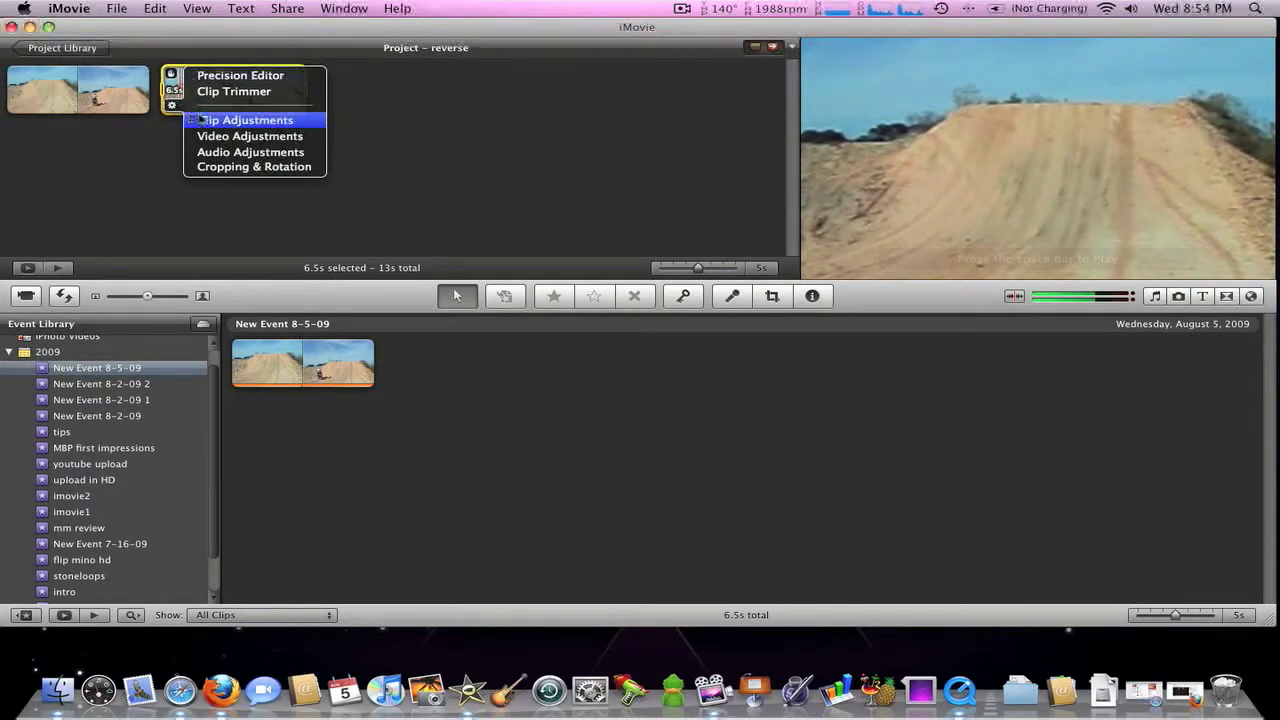
{"action": "left_click", "coordinate": [248, 120]}
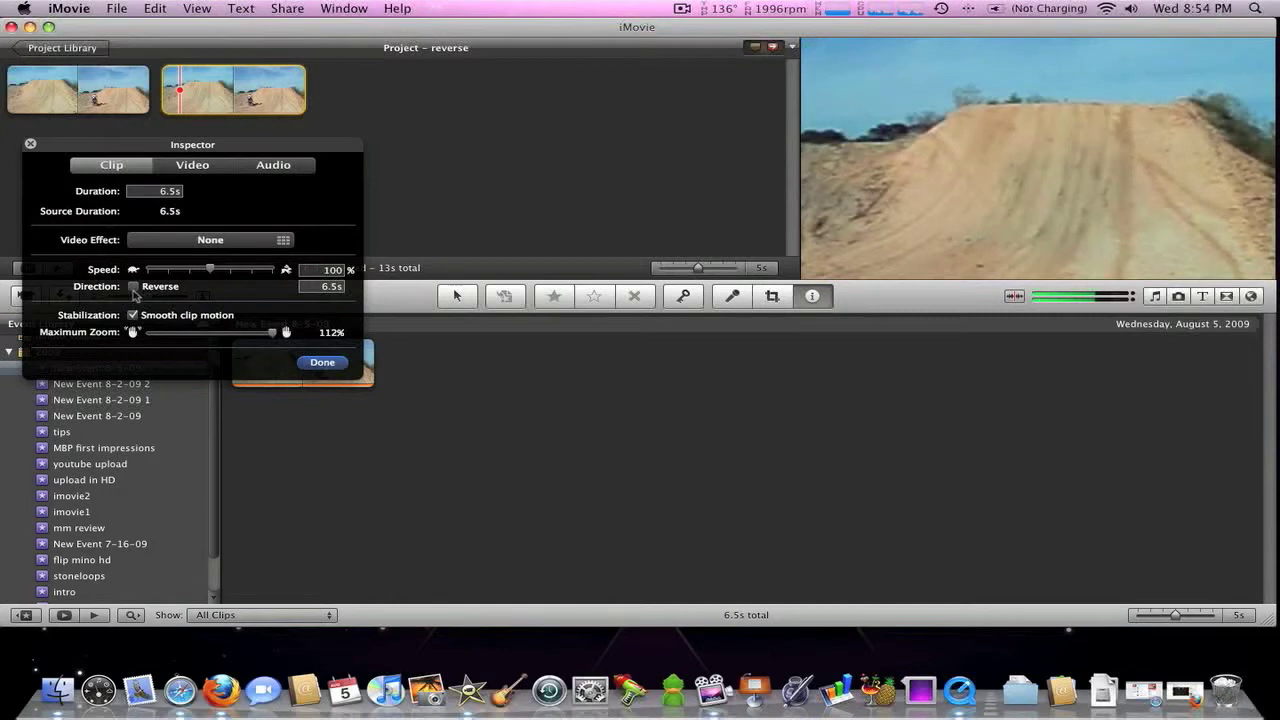
Step: Tick the Reverse direction checkbox for the second clip and confirm with Done
{"action": "left_click", "coordinate": [132, 286]}
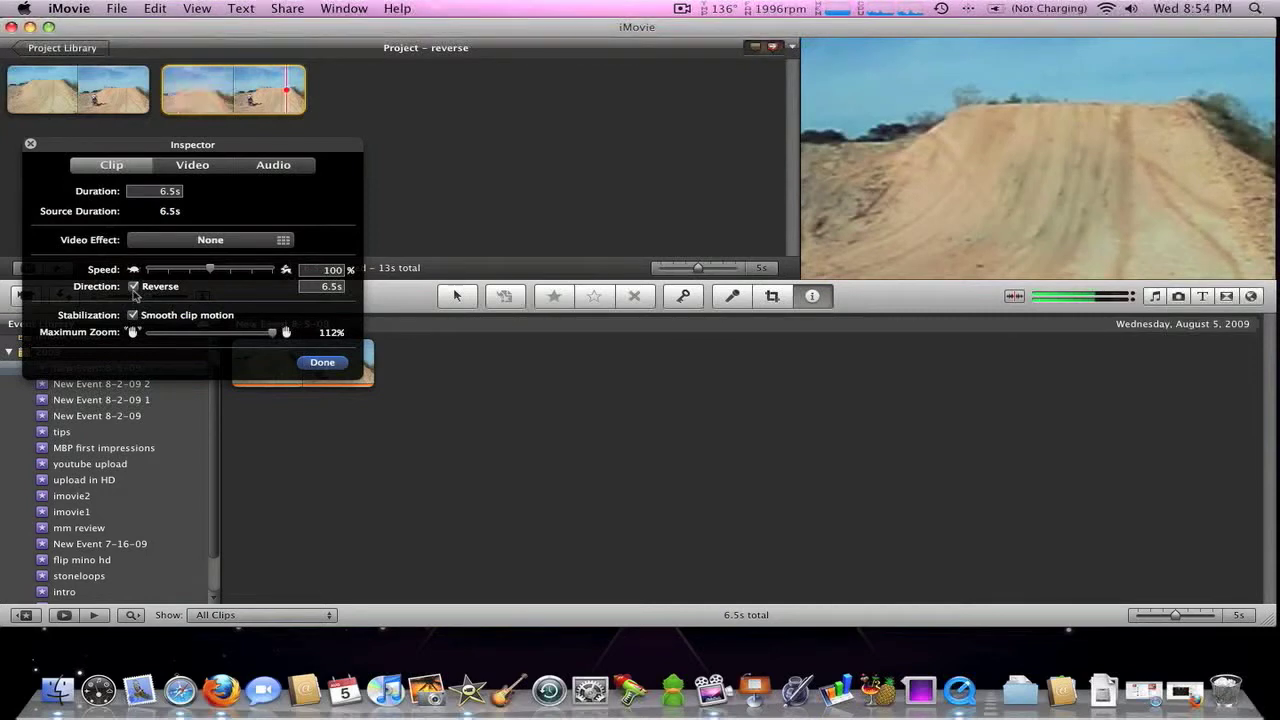
{"action": "mouse_move", "coordinate": [288, 350]}
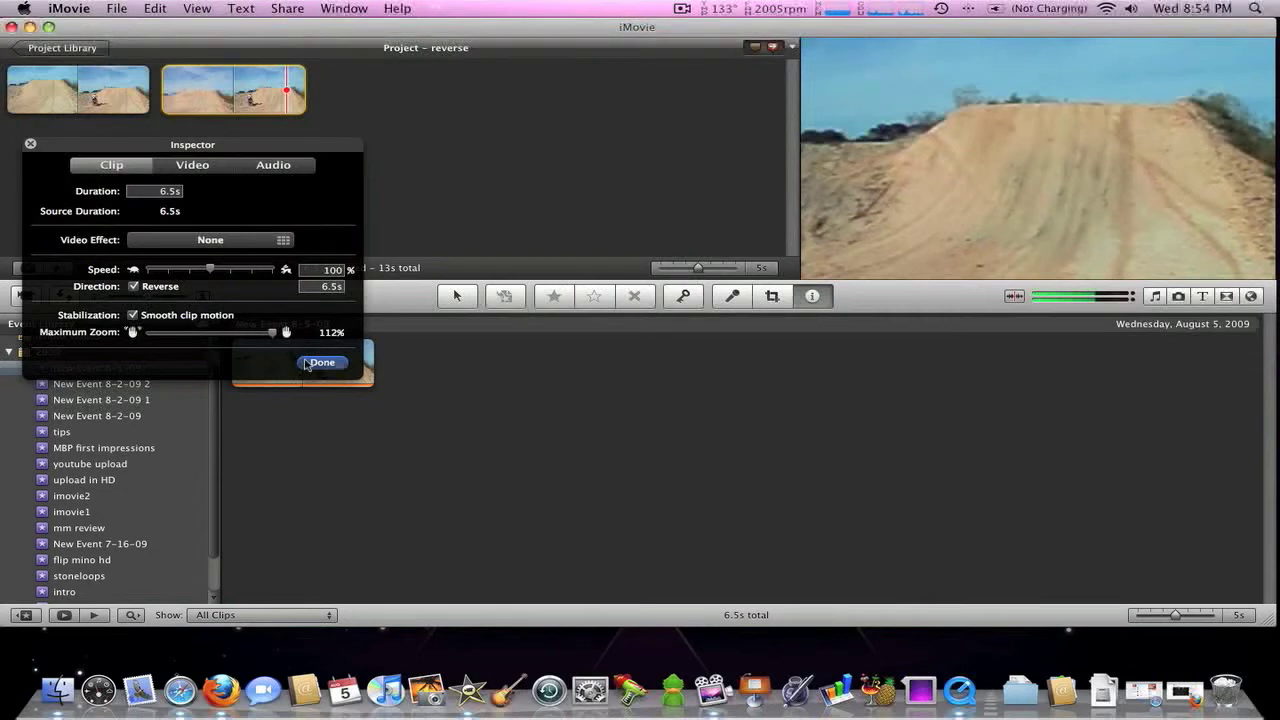
{"action": "left_click", "coordinate": [322, 362]}
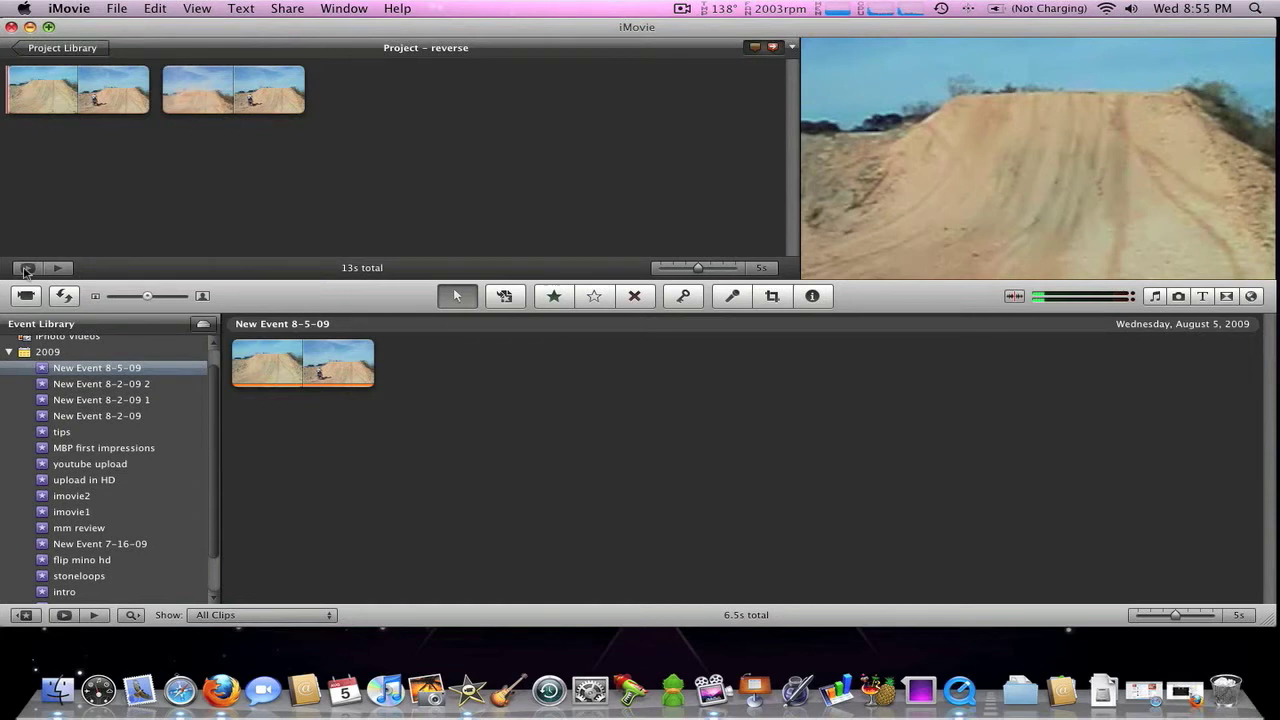
{"action": "mouse_move", "coordinate": [616, 556]}
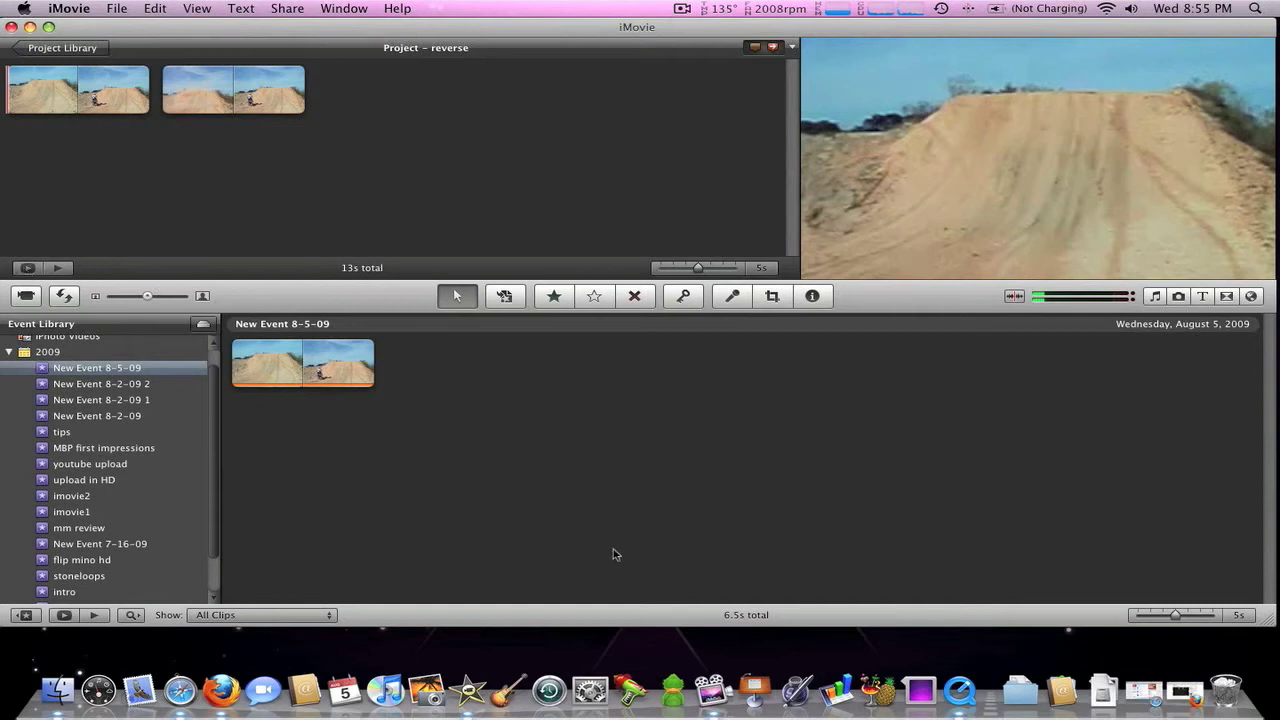
{"action": "mouse_move", "coordinate": [808, 124]}
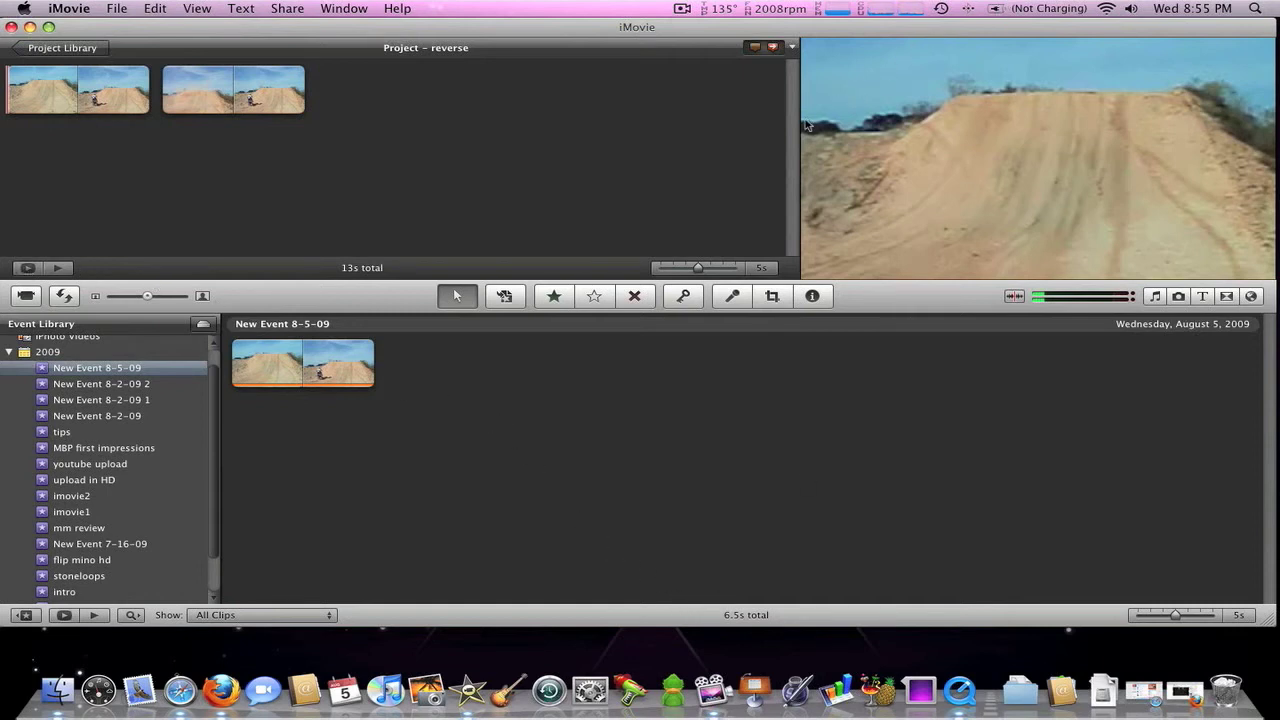